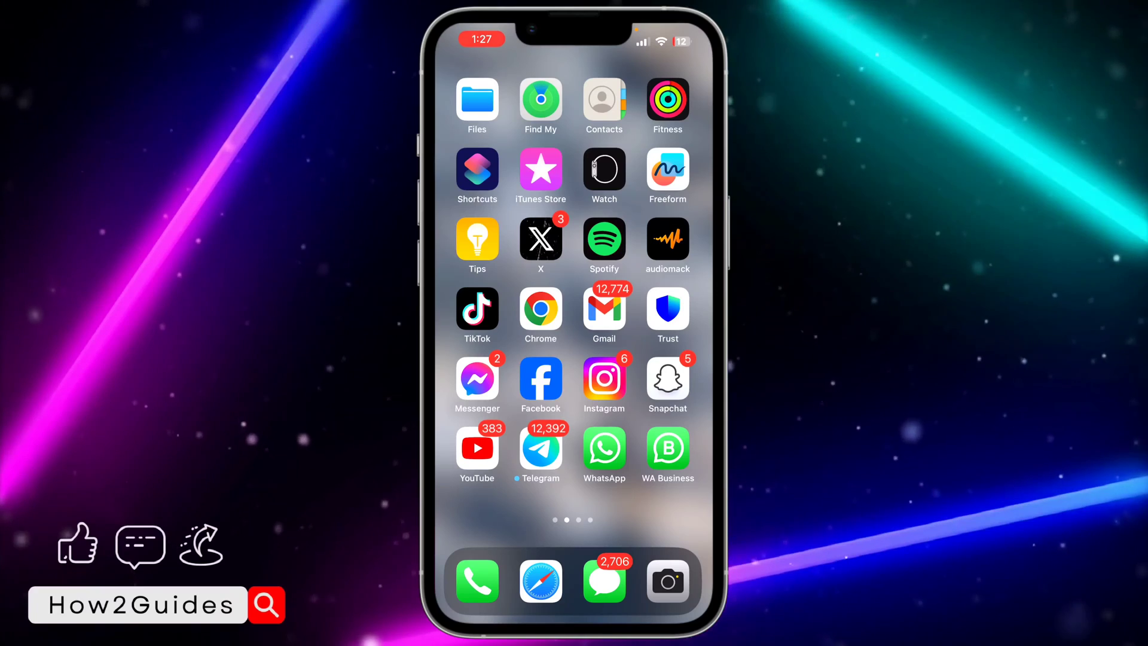
# Open Spotify, view its dark theme and profile menu, then return to the home screen.
pyautogui.click(603, 244)
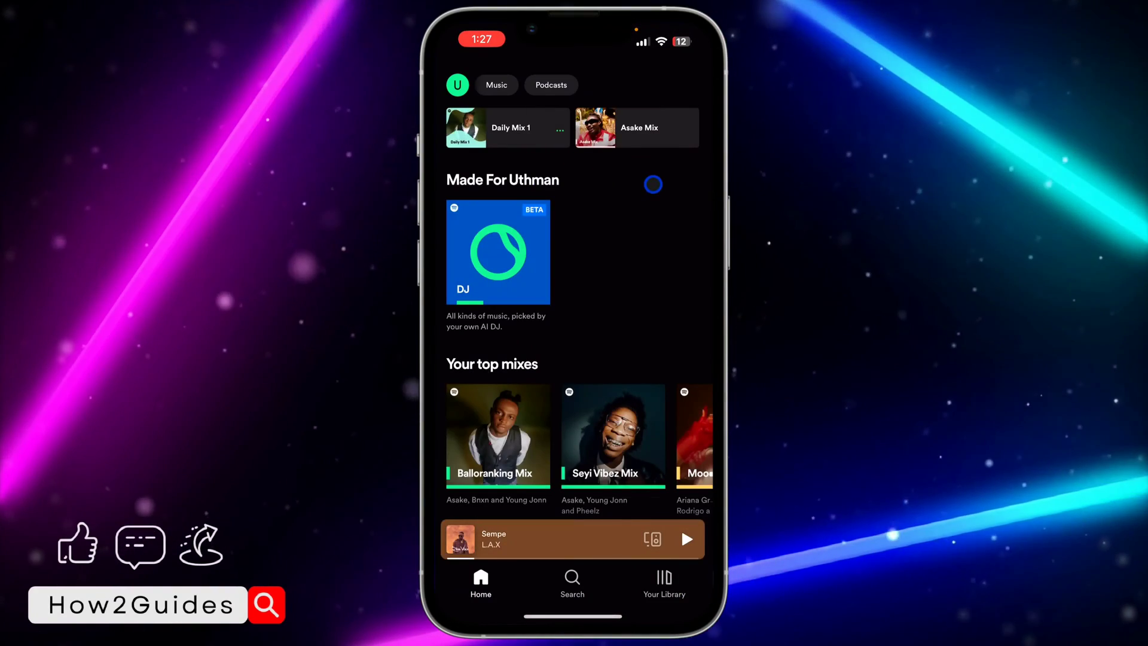
pyautogui.click(457, 84)
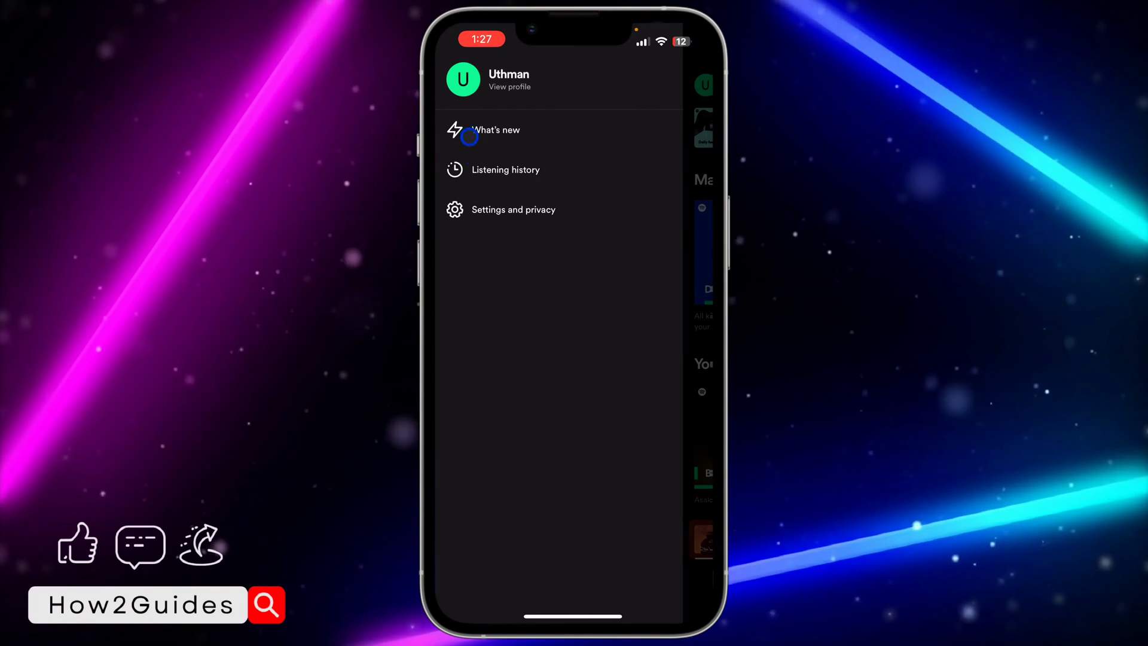
pyautogui.click(513, 209)
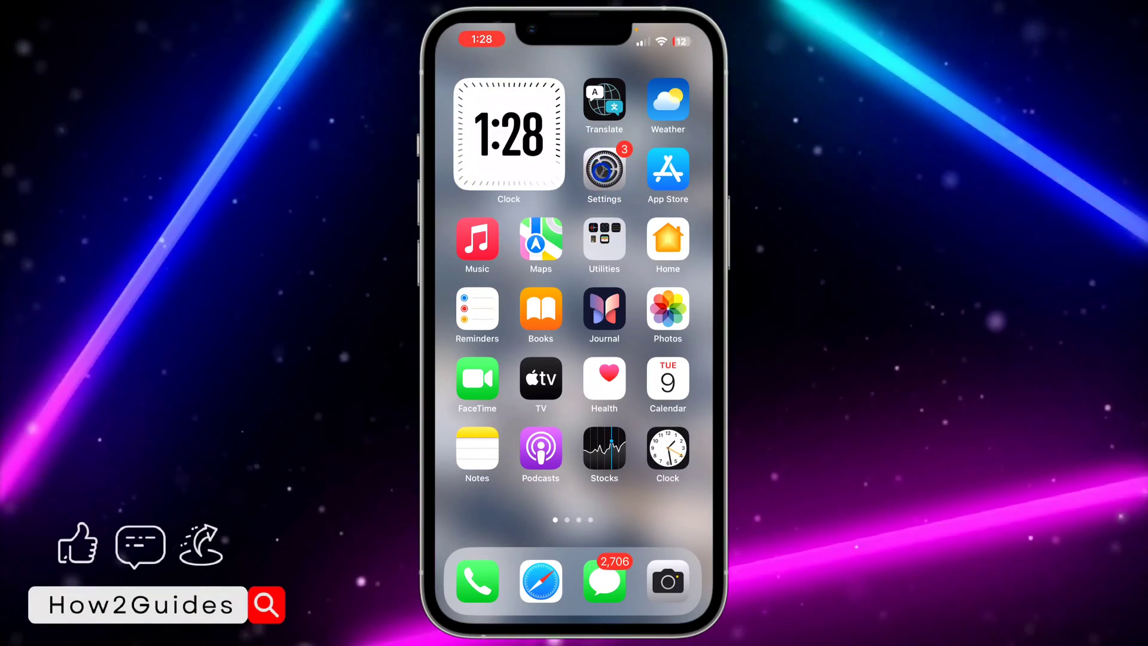
# Open Accessibility in Settings and scroll down to the Per-App Settings option.
pyautogui.click(603, 170)
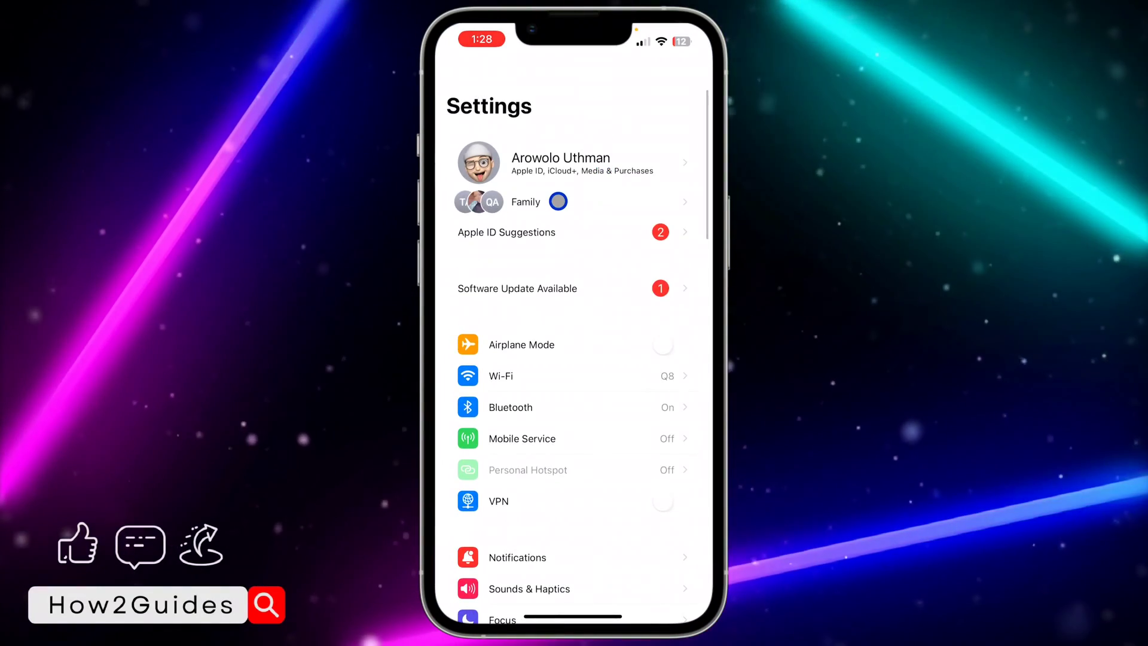
pyautogui.scroll(-3)
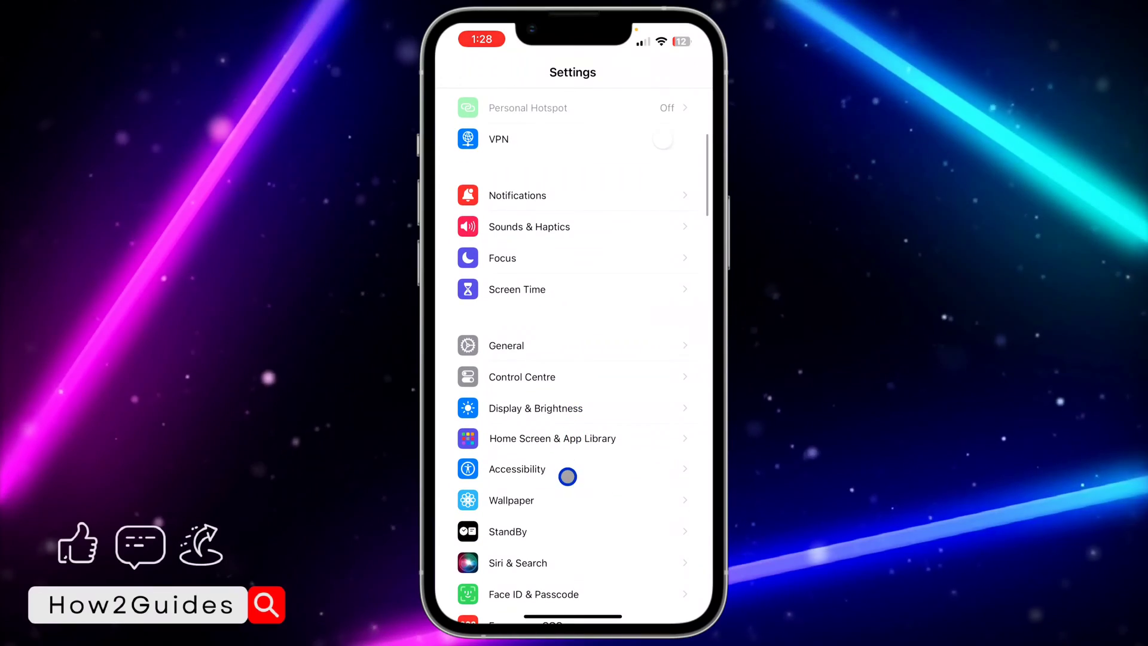
pyautogui.click(516, 469)
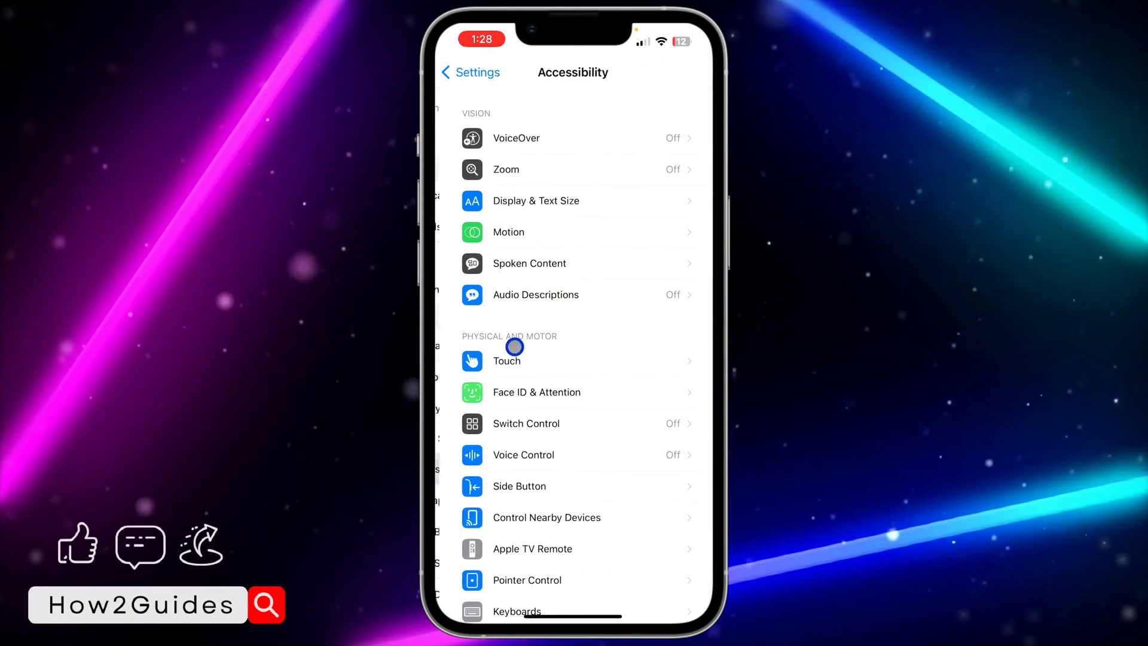
pyautogui.scroll(-3)
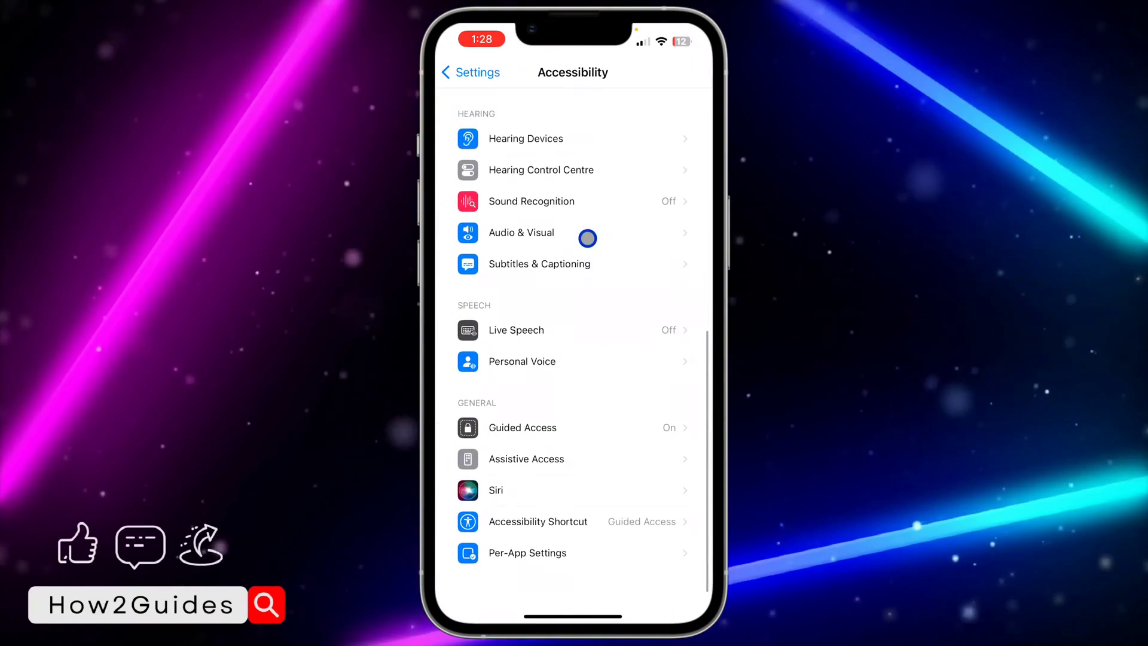
pyautogui.scroll(-3)
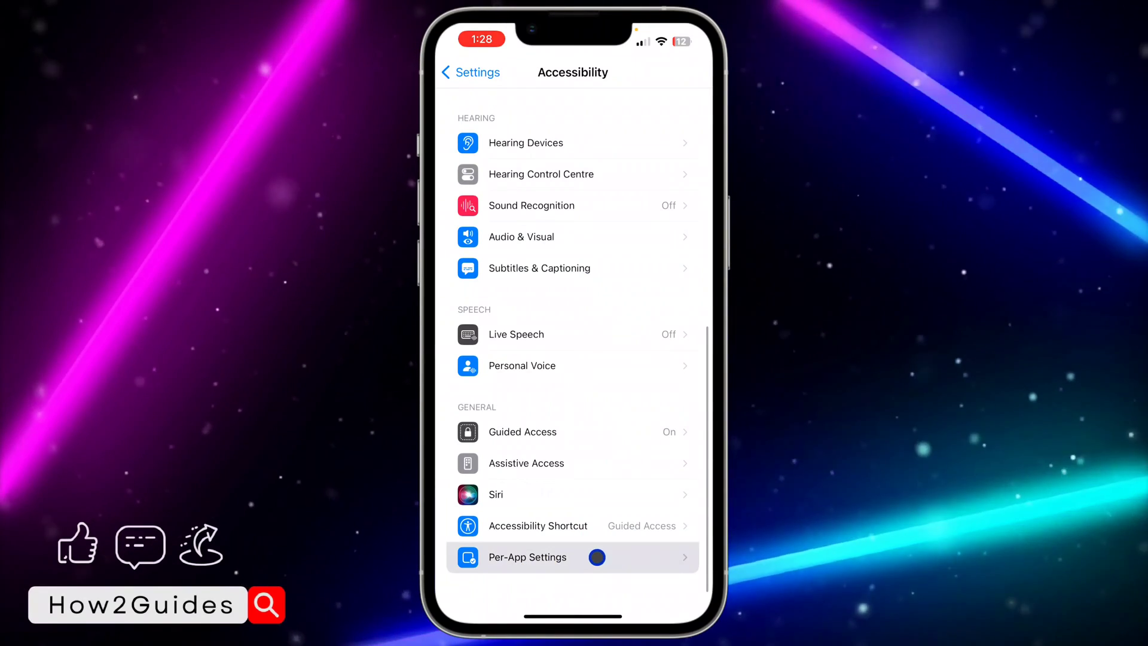
# Add Spotify under Per-App Settings by searching 'spo' in the app picker.
pyautogui.click(526, 556)
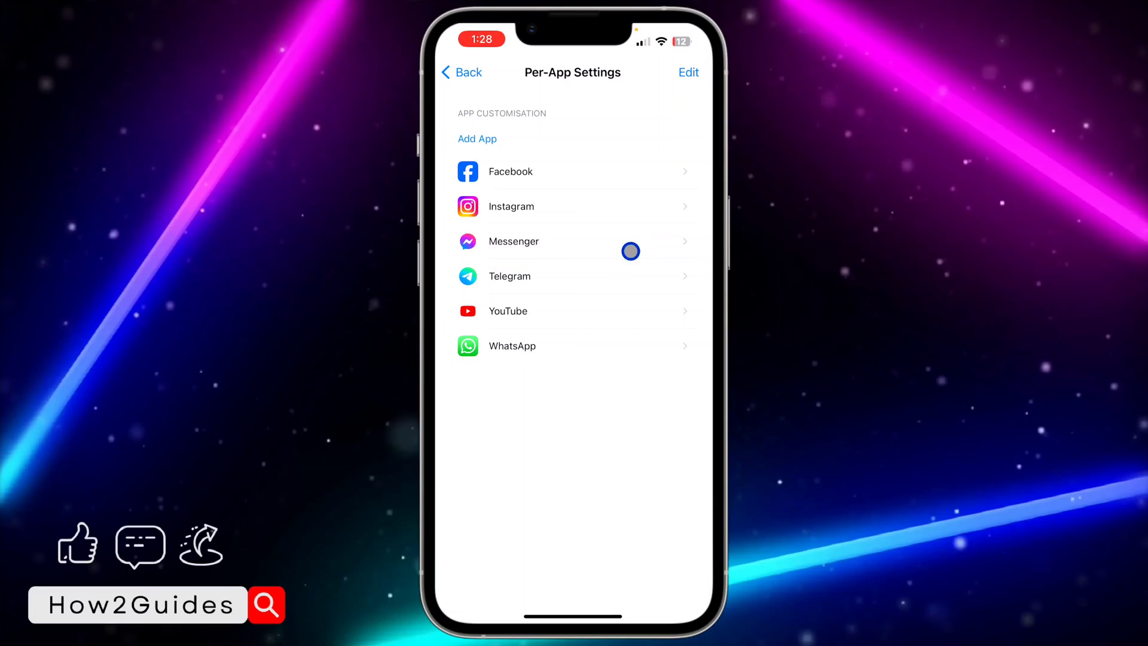
pyautogui.moveTo(549, 144)
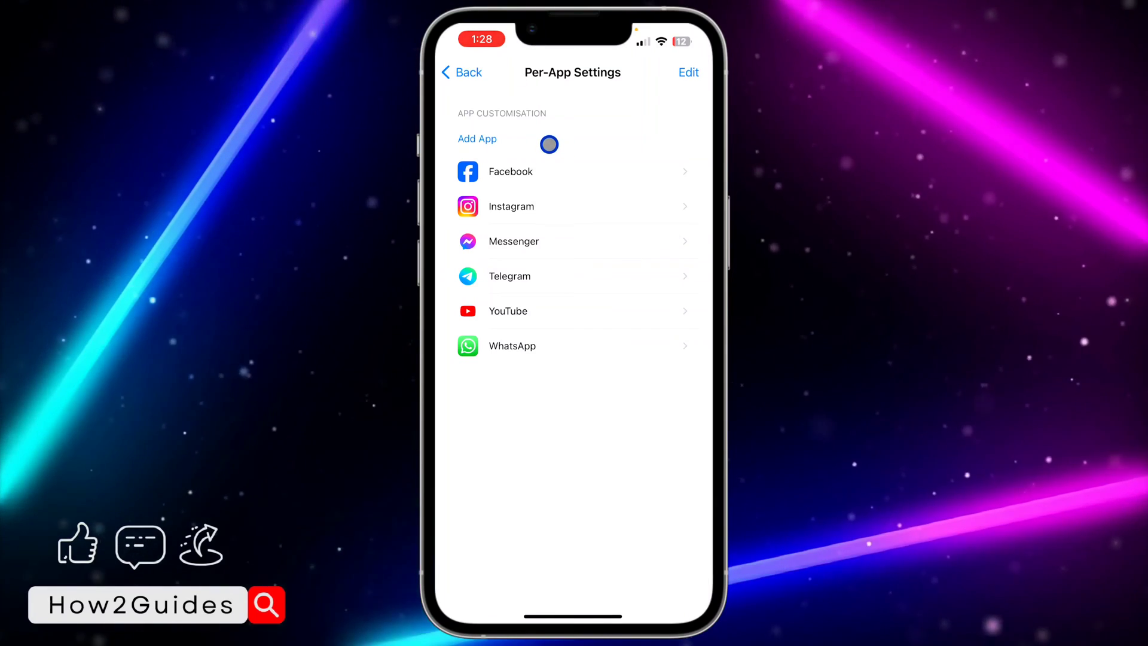
pyautogui.click(476, 139)
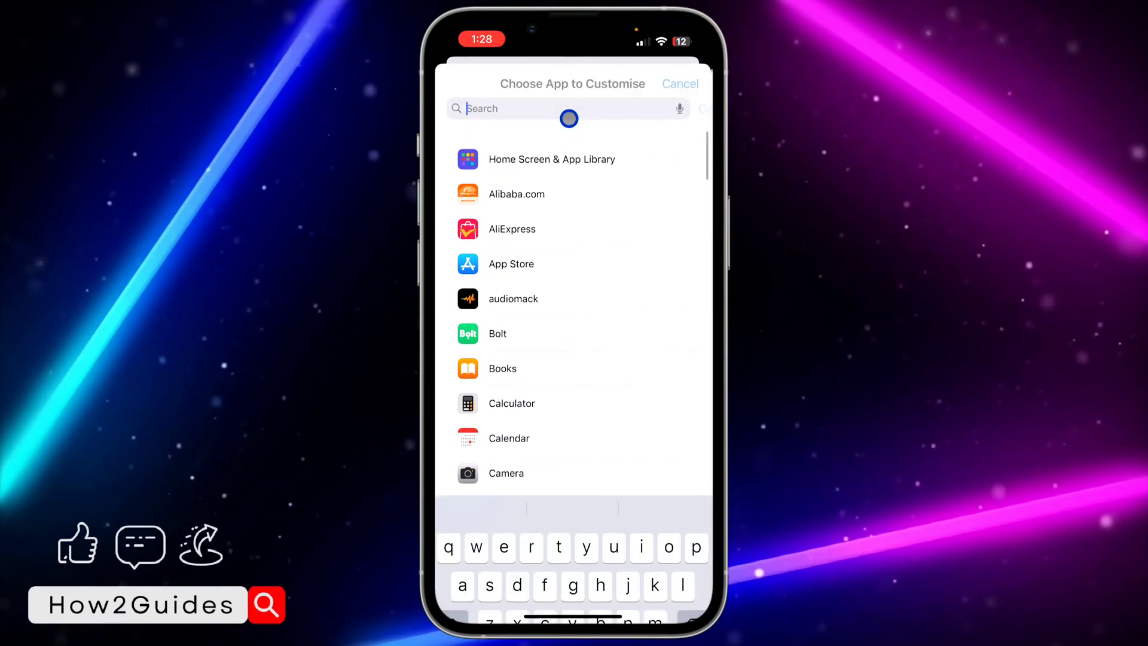
pyautogui.write('spo')
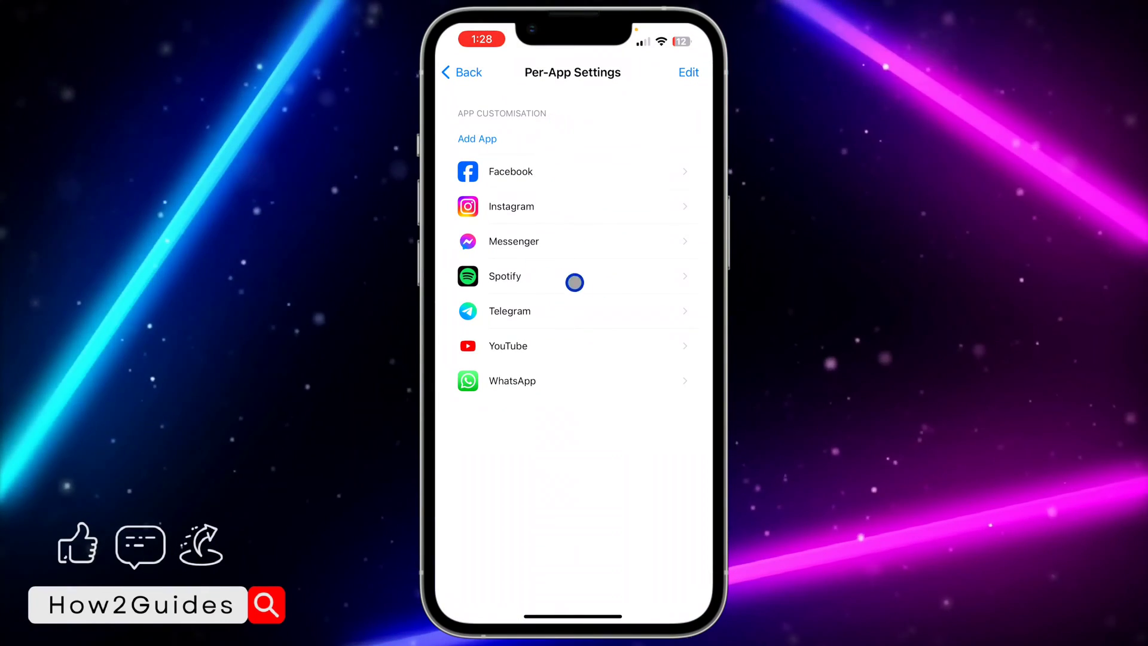
# Set Spotify's per-app Smart Invert to On and switch system Dark Mode on.
pyautogui.click(503, 276)
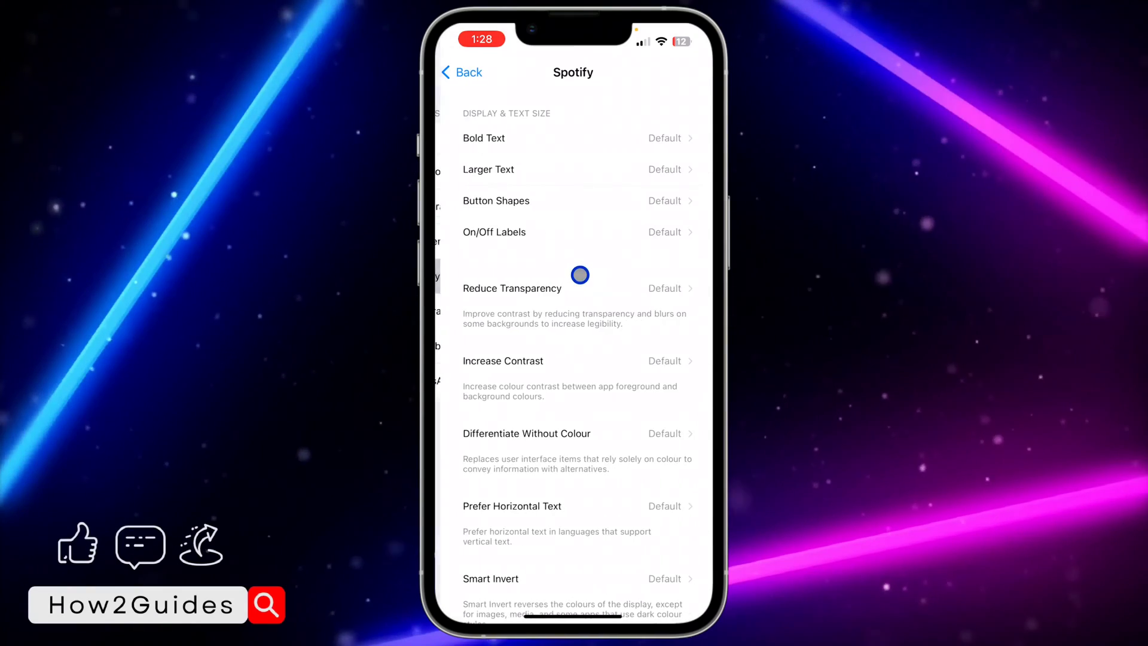
pyautogui.scroll(-3)
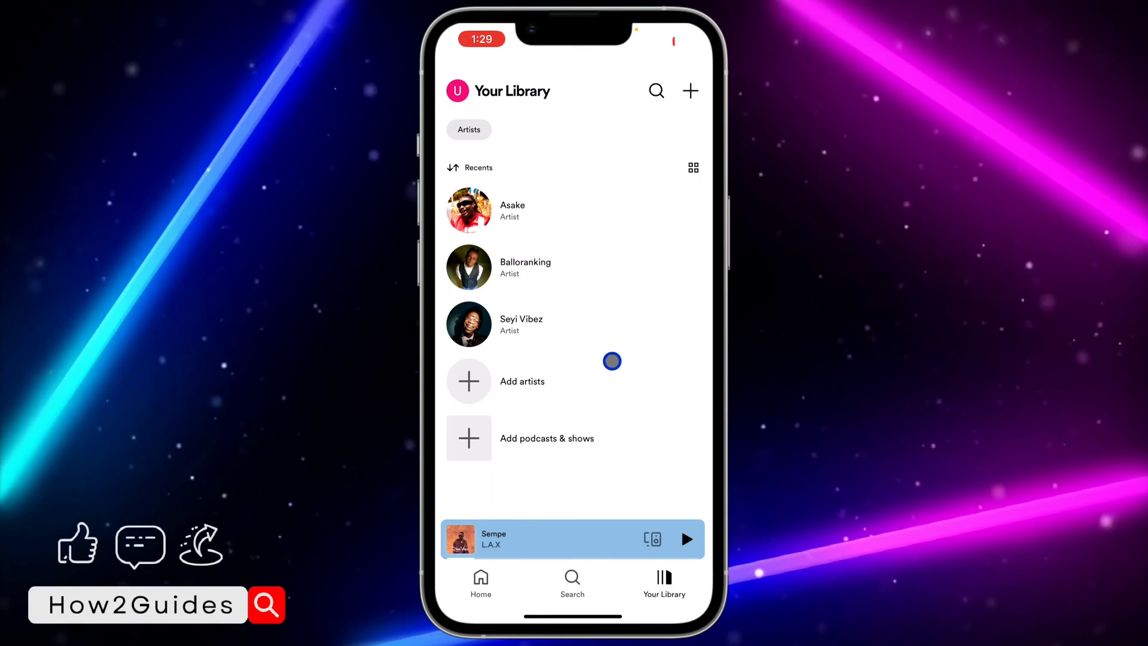
pyautogui.click(480, 582)
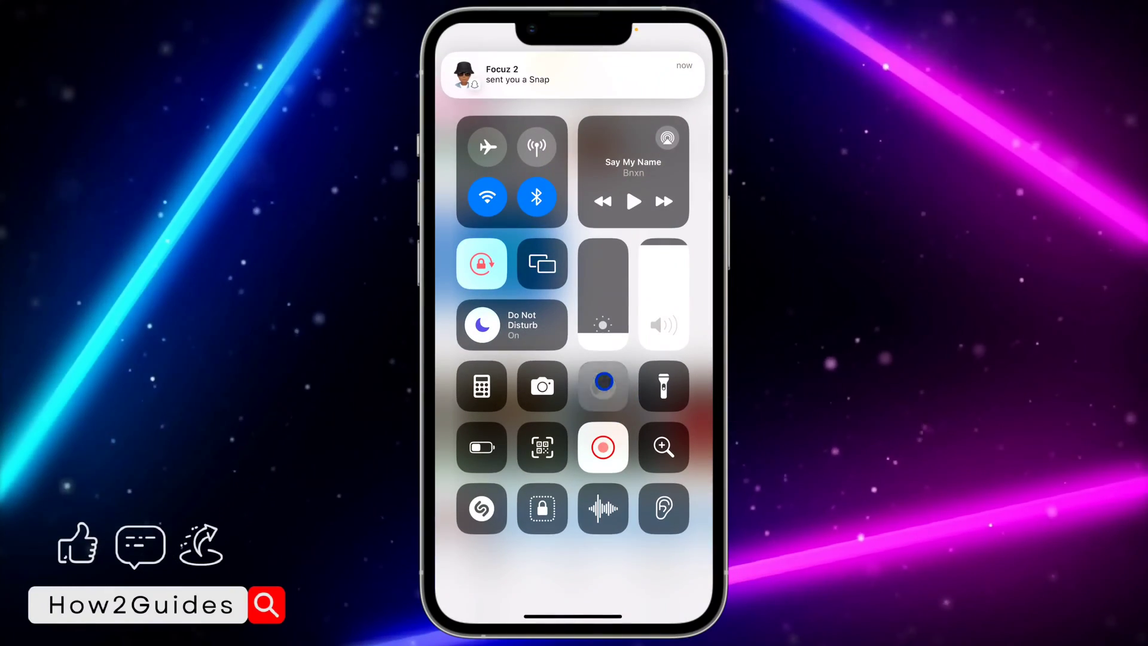
pyautogui.click(602, 386)
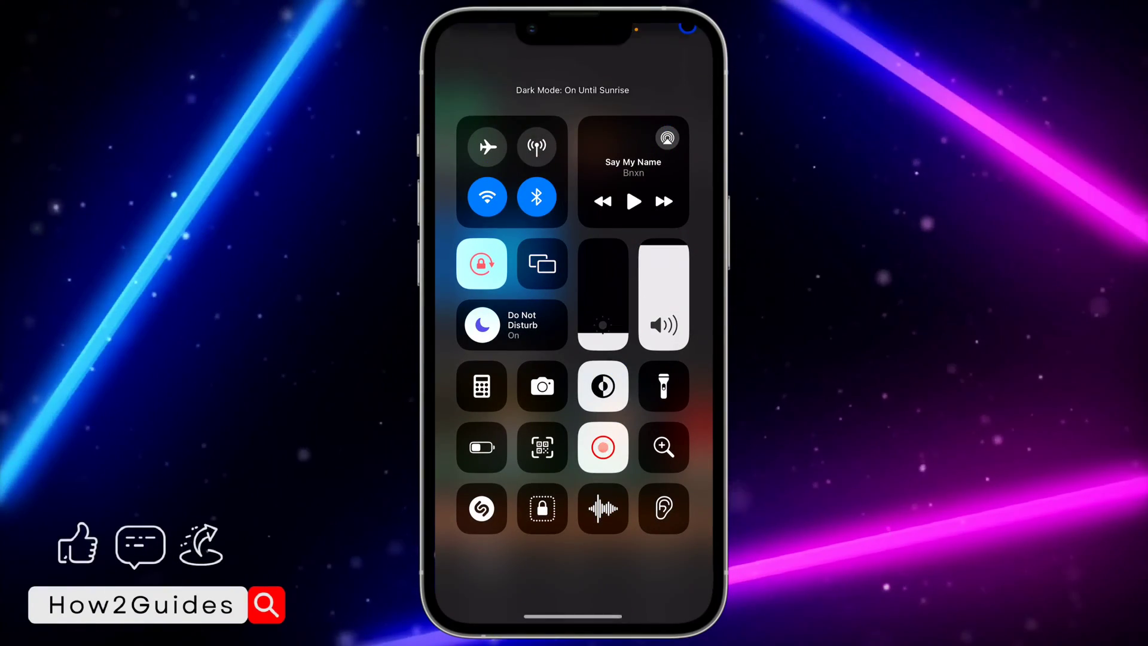